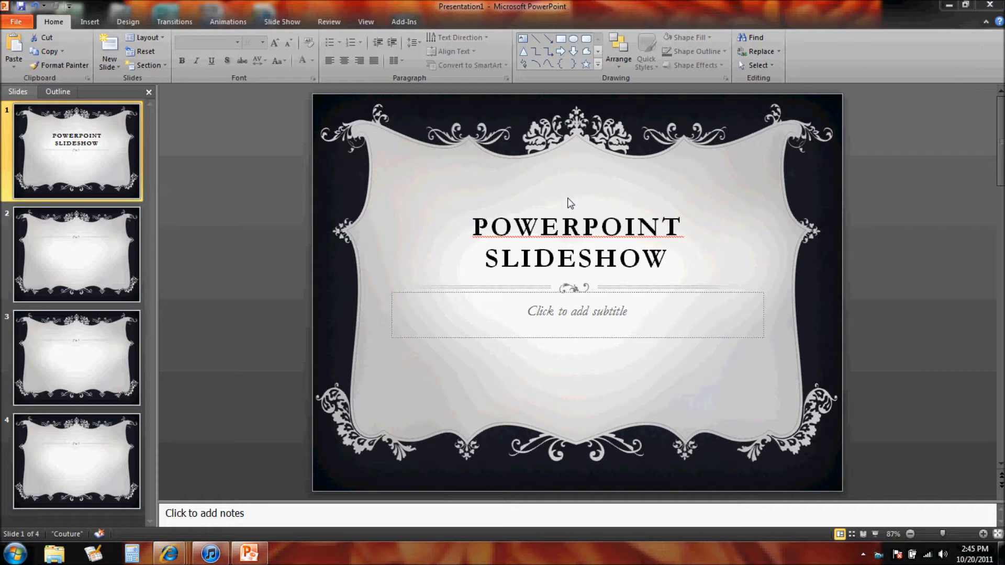
pyautogui.moveTo(484, 176)
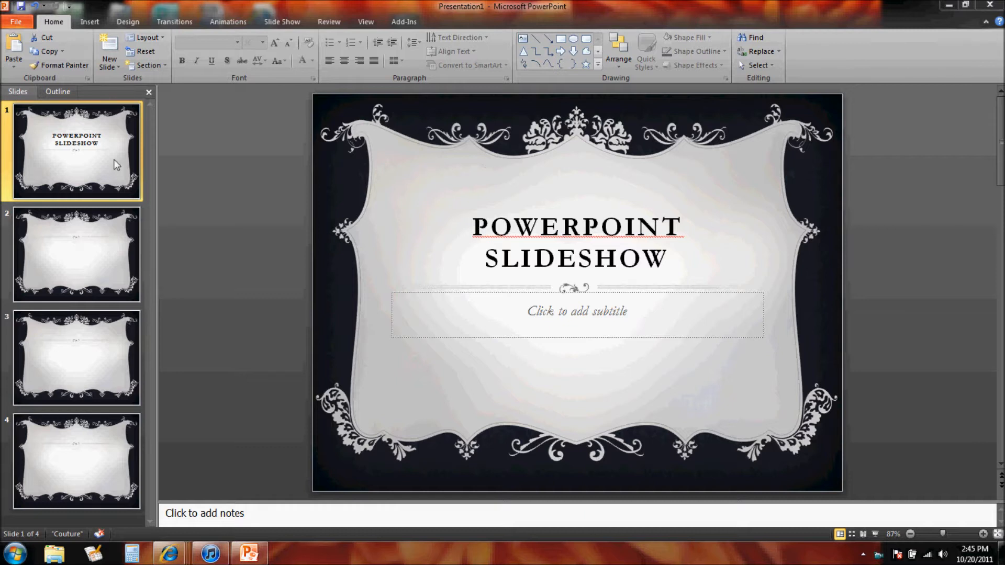
pyautogui.moveTo(87, 224)
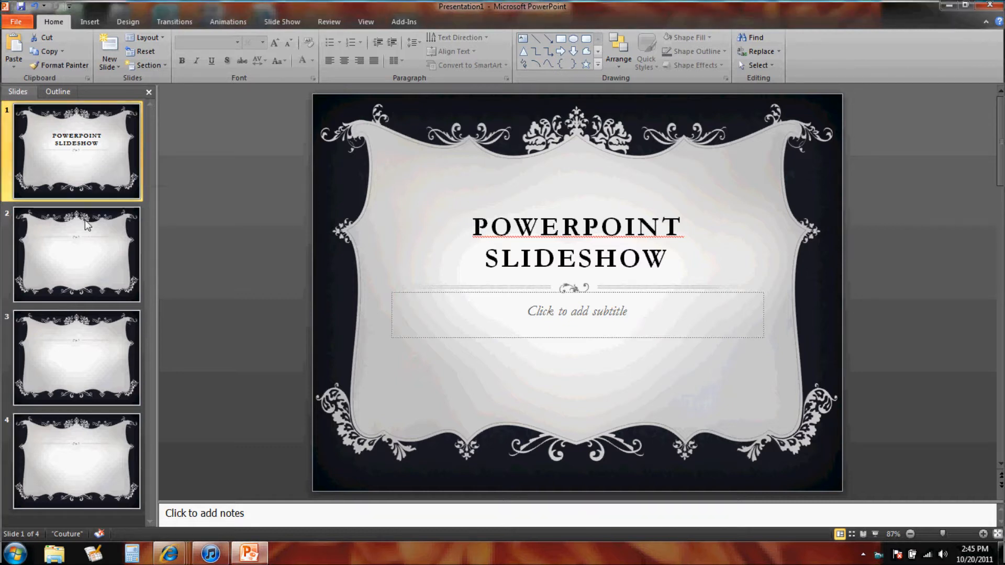
# Step: On slide 2, bring up the Insert ribbon's Video choices
pyautogui.click(76, 254)
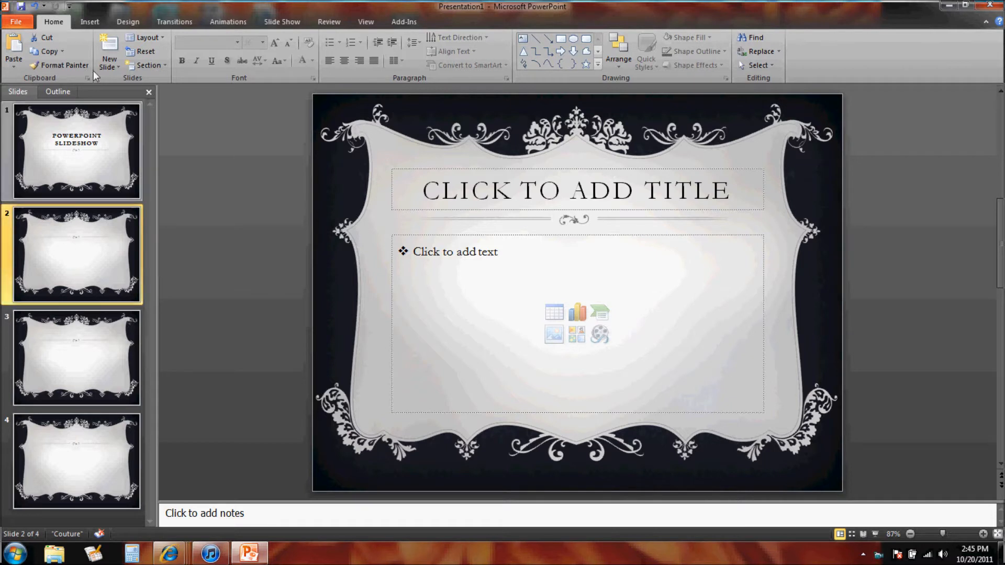
pyautogui.click(89, 21)
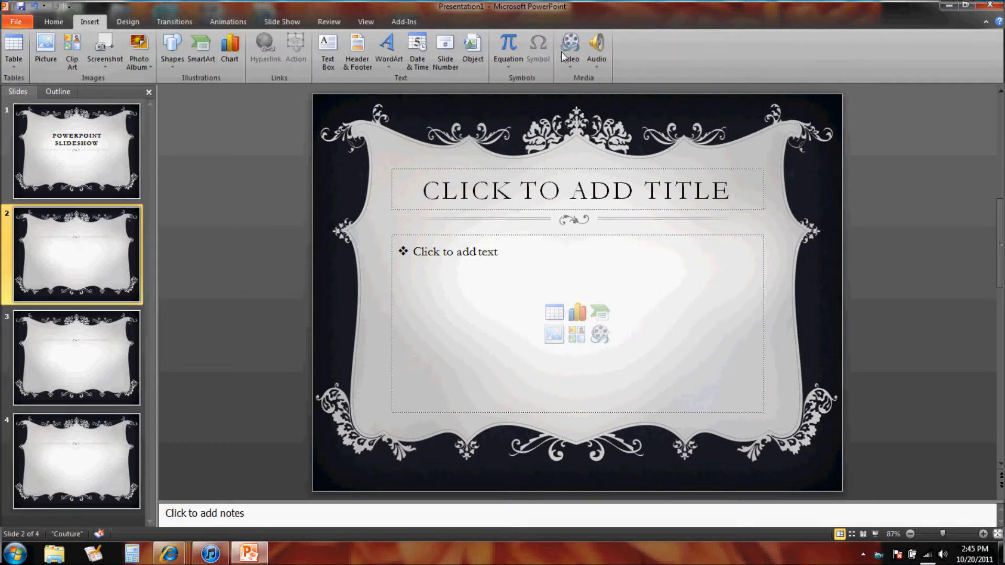
pyautogui.moveTo(595, 51)
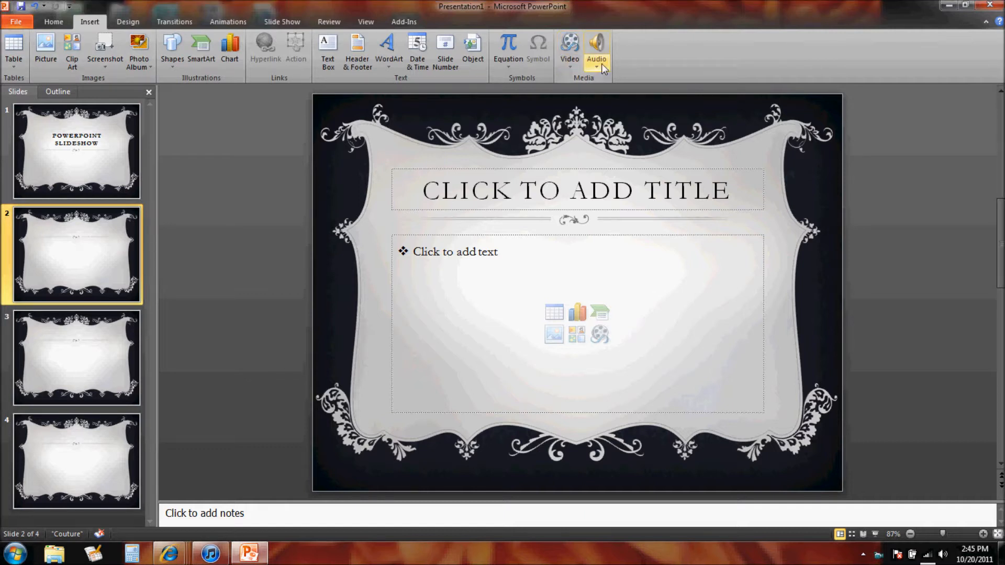
pyautogui.moveTo(569, 48)
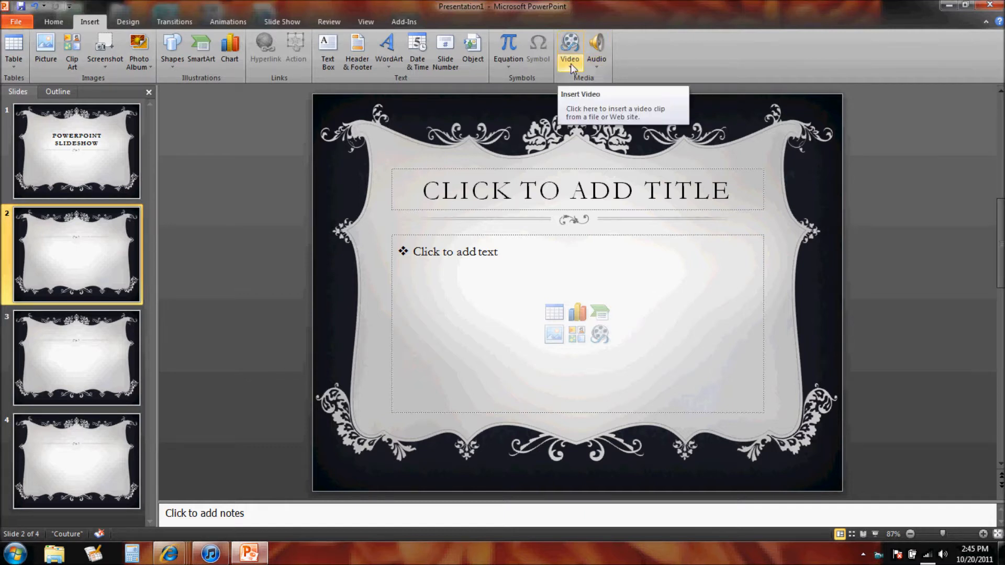
pyautogui.click(569, 64)
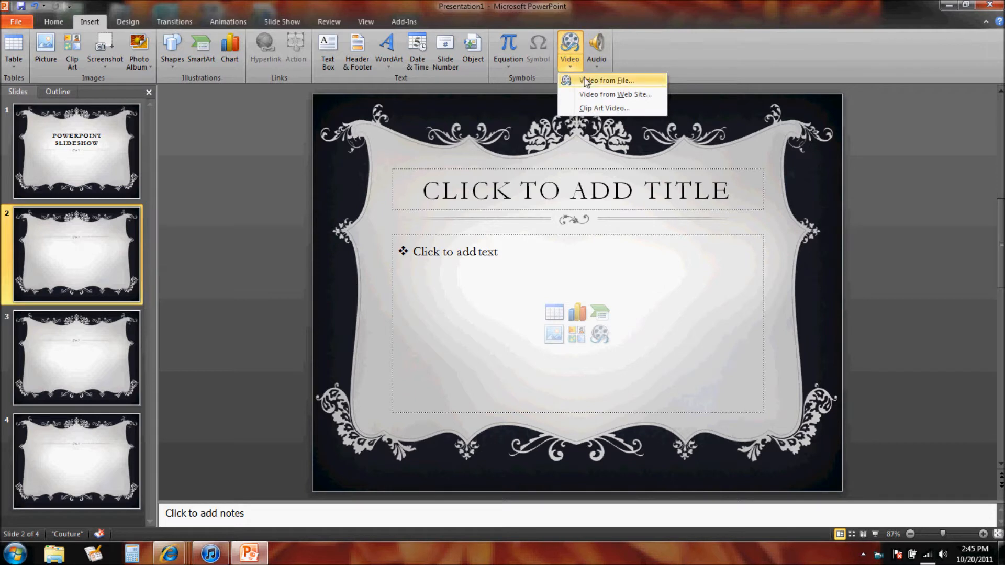
pyautogui.moveTo(616, 94)
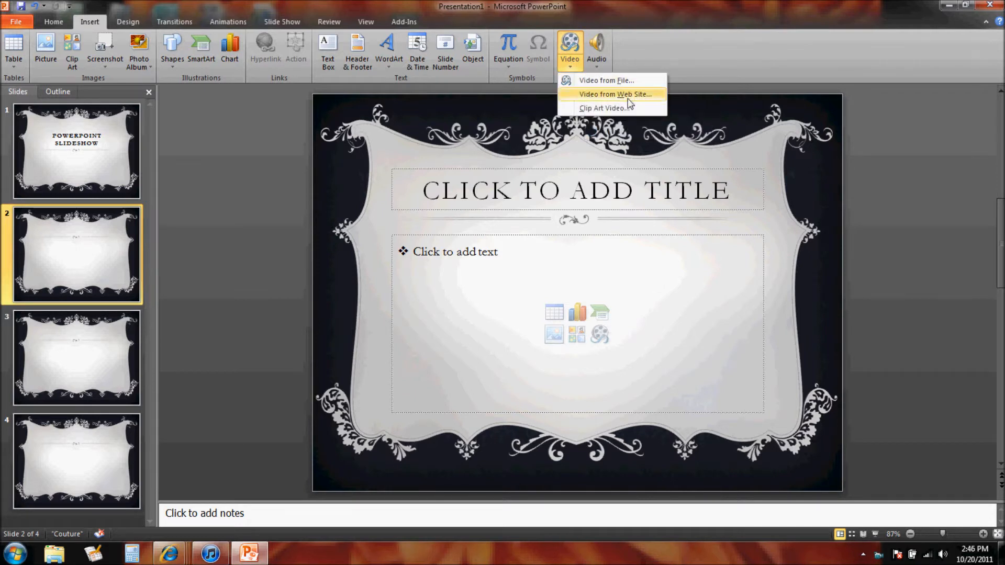
pyautogui.moveTo(603, 108)
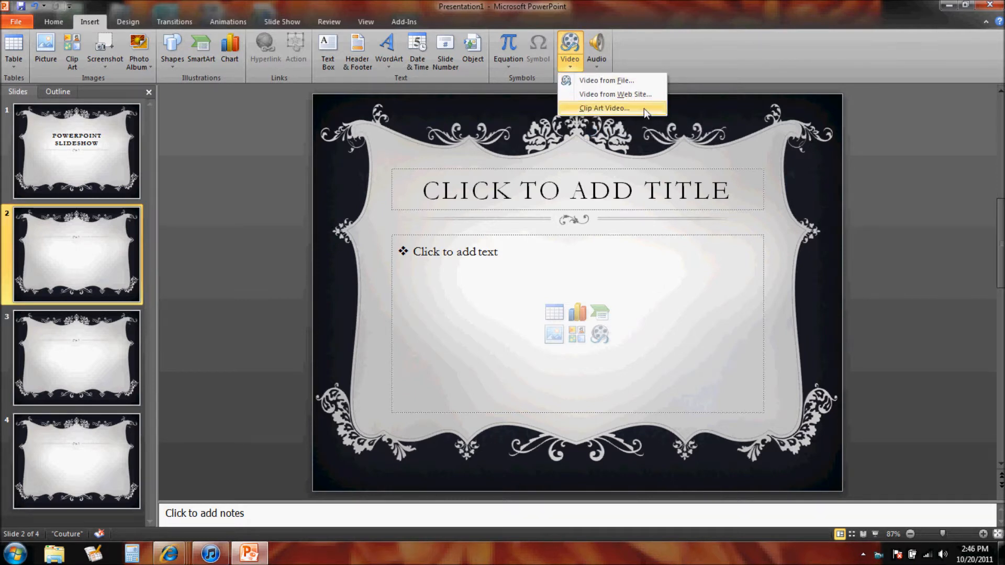
pyautogui.moveTo(629, 81)
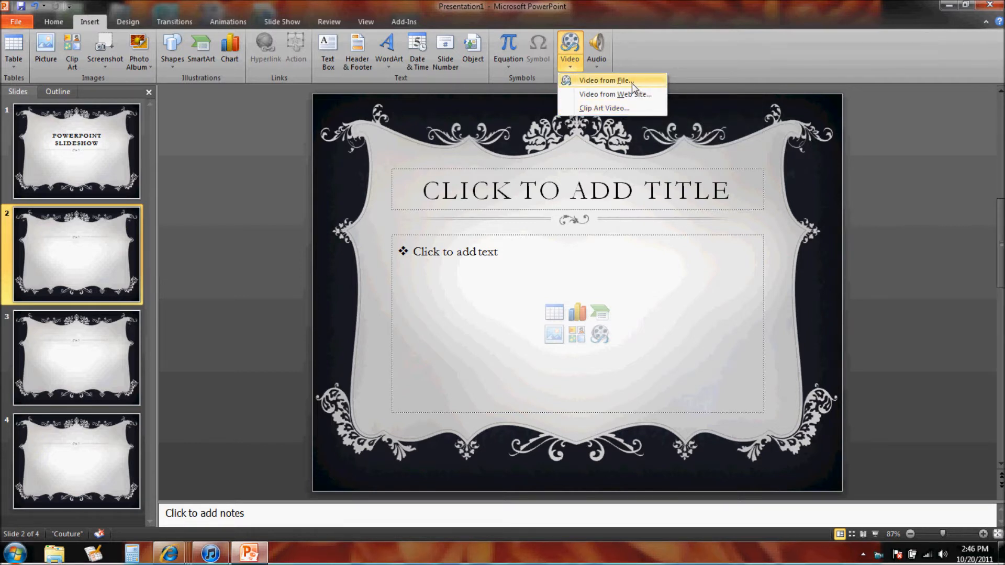
pyautogui.moveTo(589, 84)
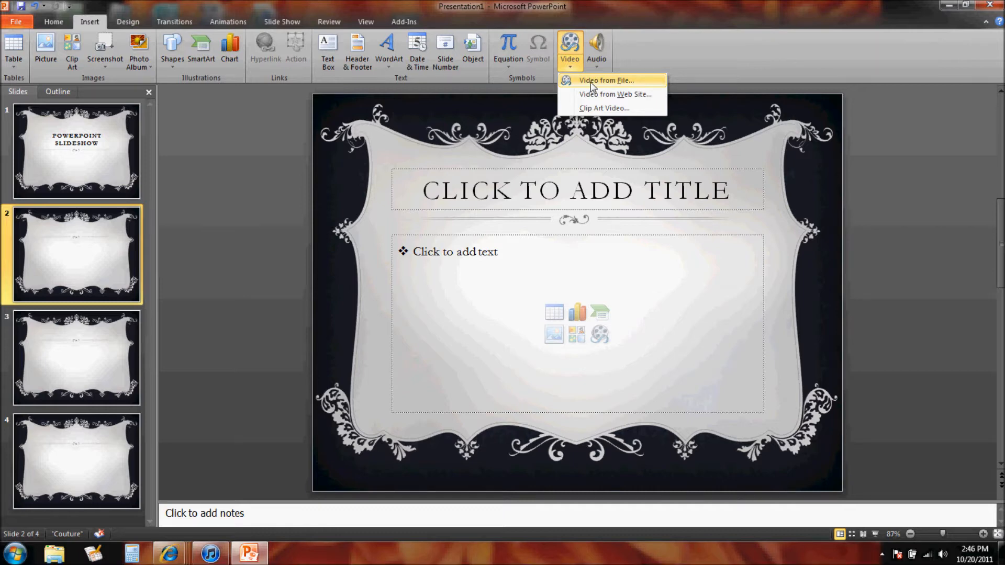
# Step: Insert the VID00030 video file from the desktop via Video from File
pyautogui.click(605, 81)
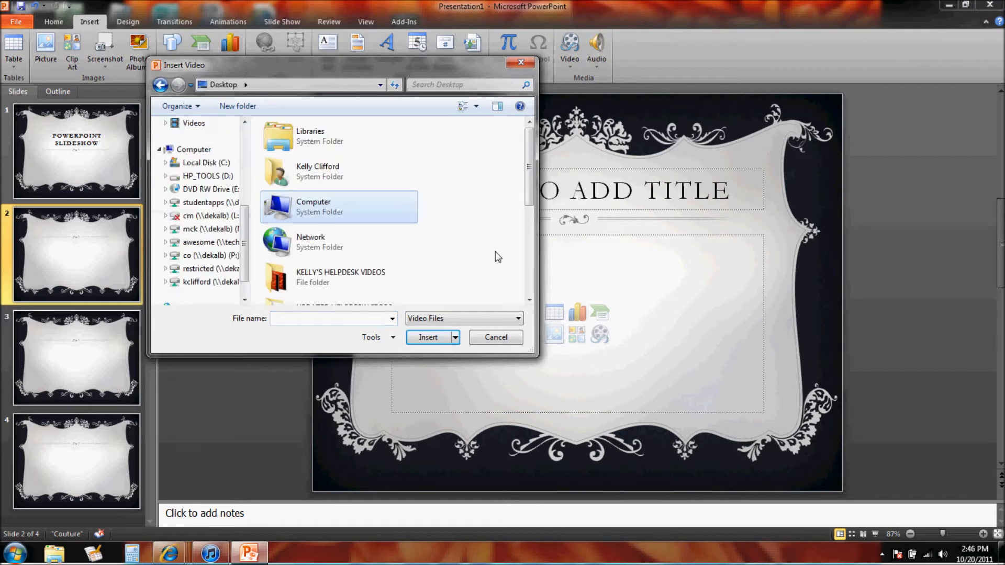
pyautogui.scroll(-3)
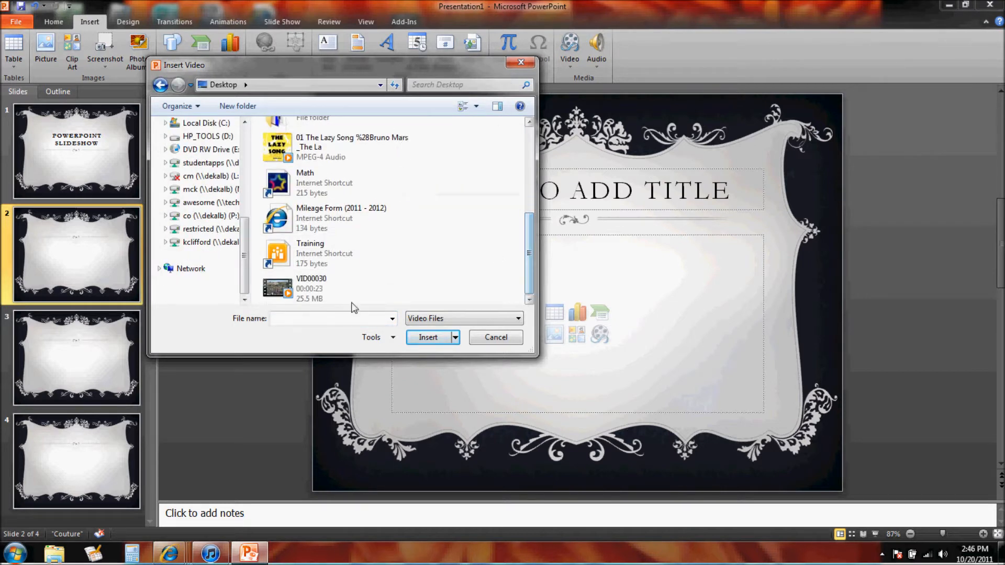
pyautogui.moveTo(308, 289)
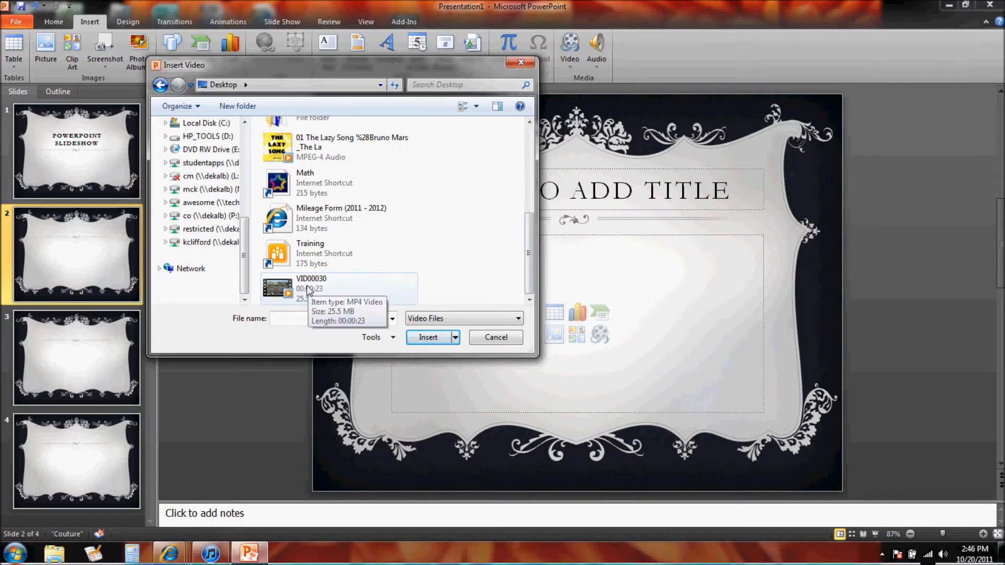
pyautogui.click(427, 337)
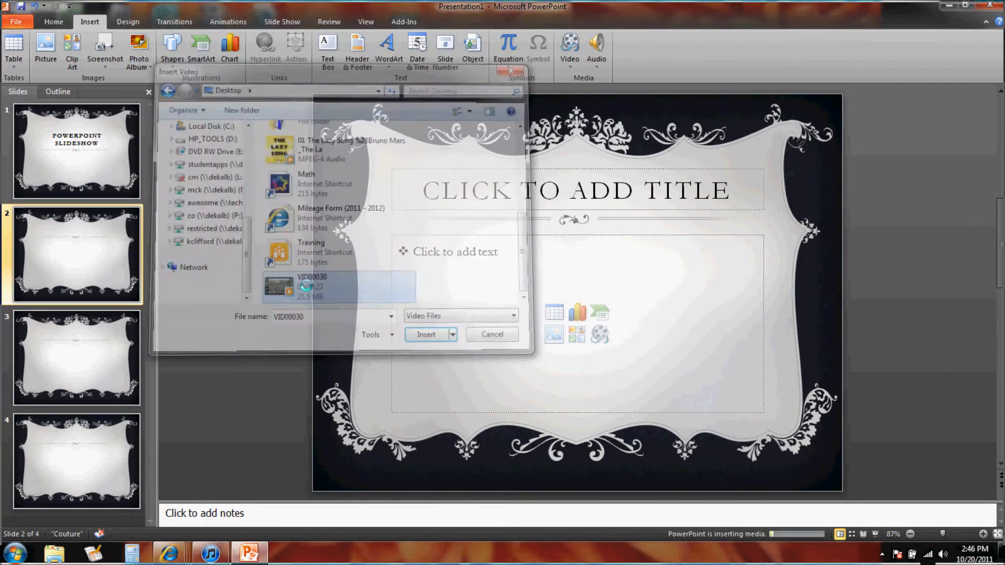
# Step: Enlarge the marching-band video to 4.92 × 8.74 inches and preview, then pause, its playback
pyautogui.click(426, 334)
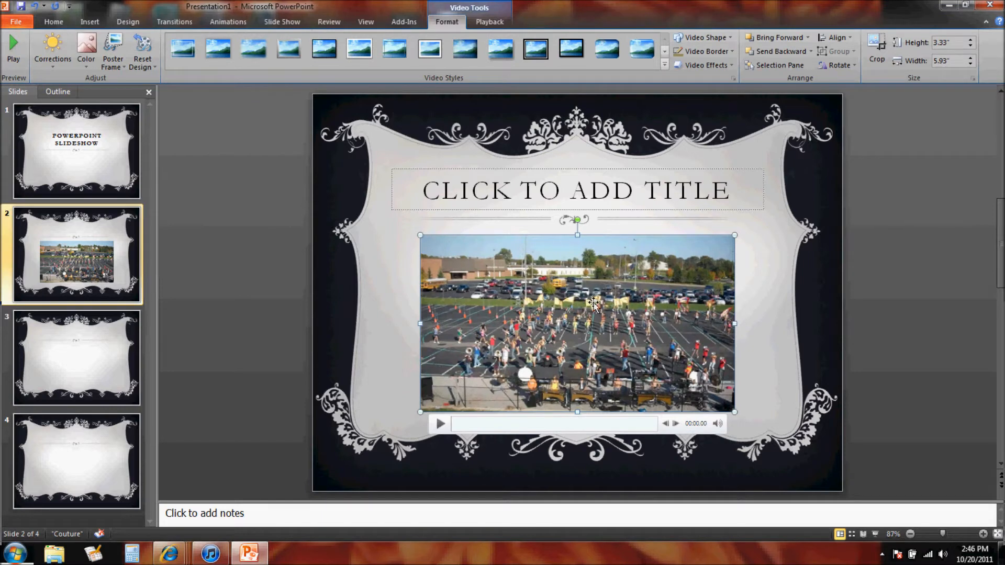
pyautogui.moveTo(423, 235)
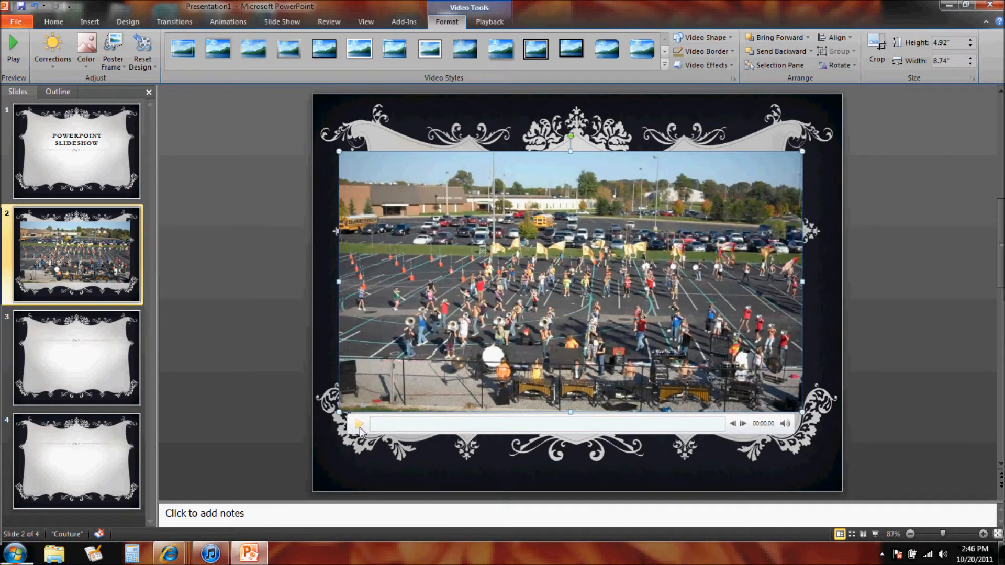
pyautogui.click(359, 424)
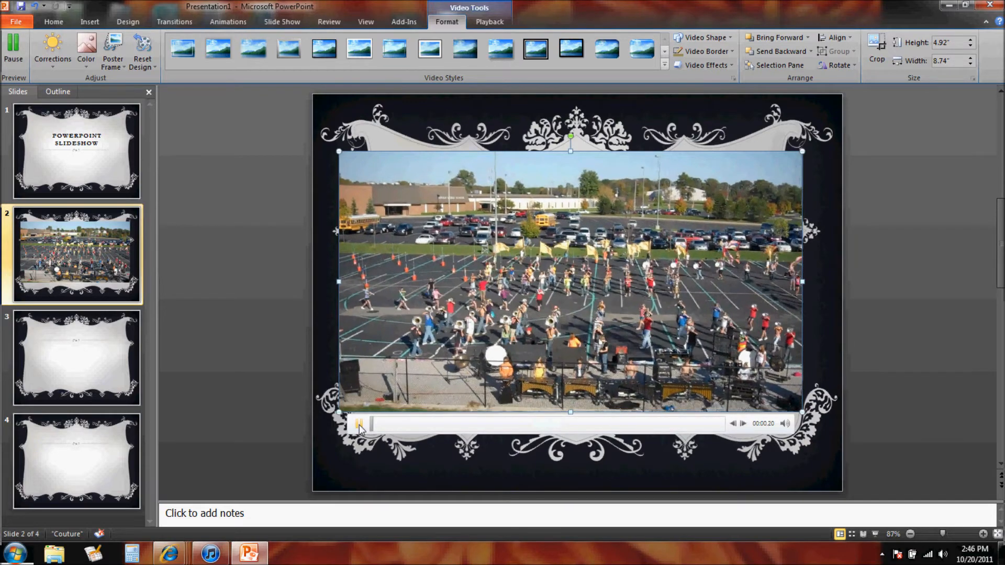
pyautogui.click(359, 423)
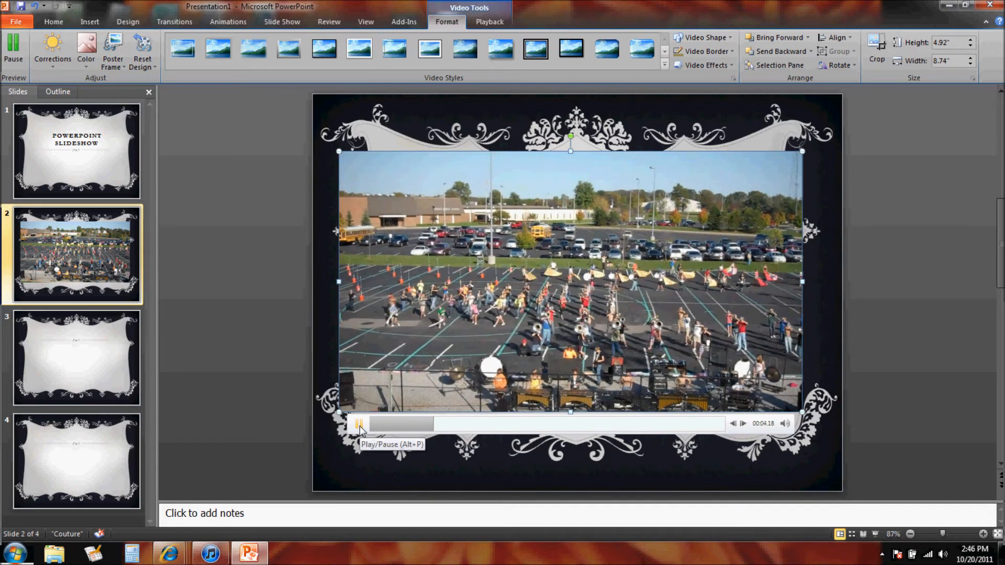
pyautogui.click(359, 423)
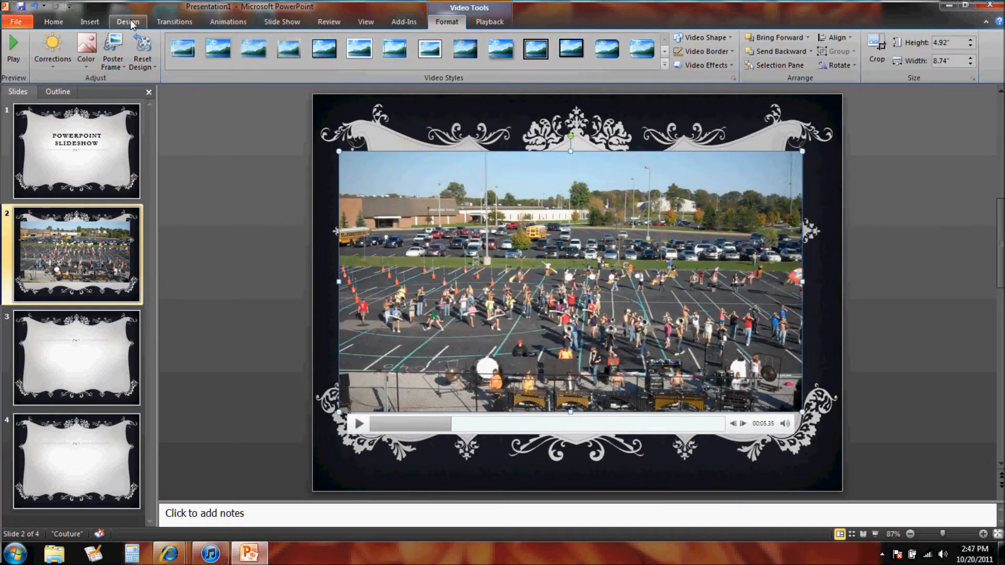
# Step: Apply a black frame video style and bring up Recolor to choose Sepia
pyautogui.click(127, 21)
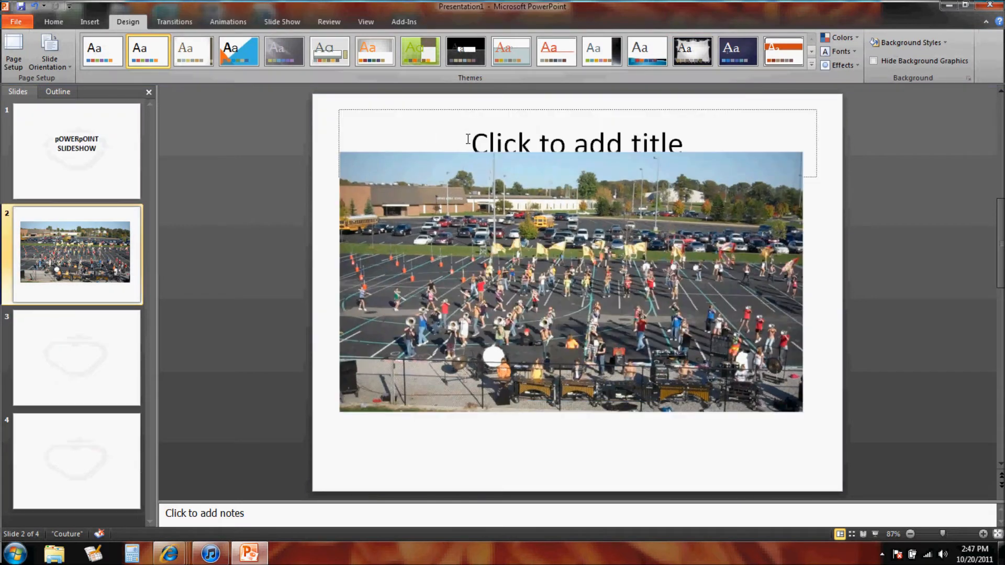
pyautogui.click(569, 281)
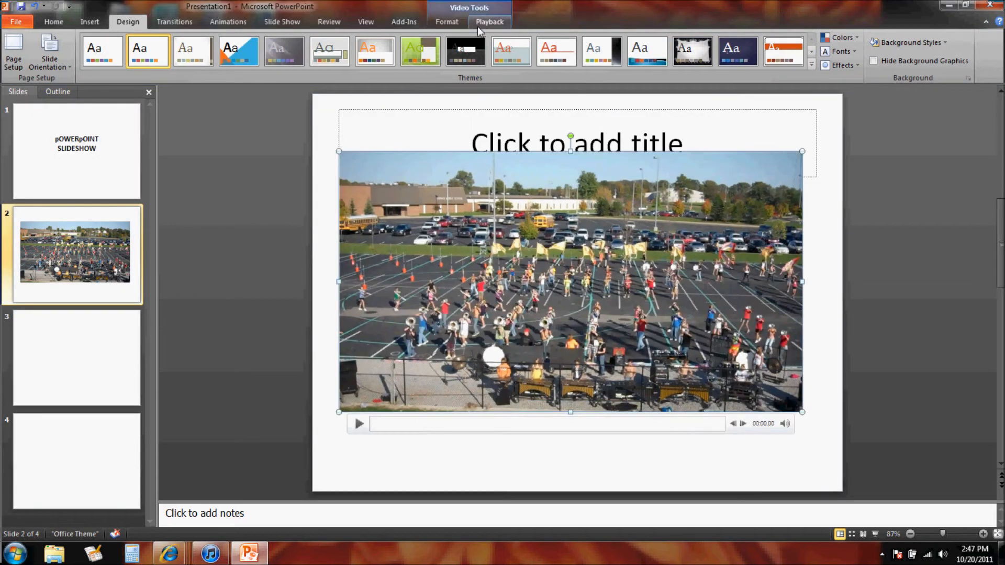
pyautogui.click(447, 21)
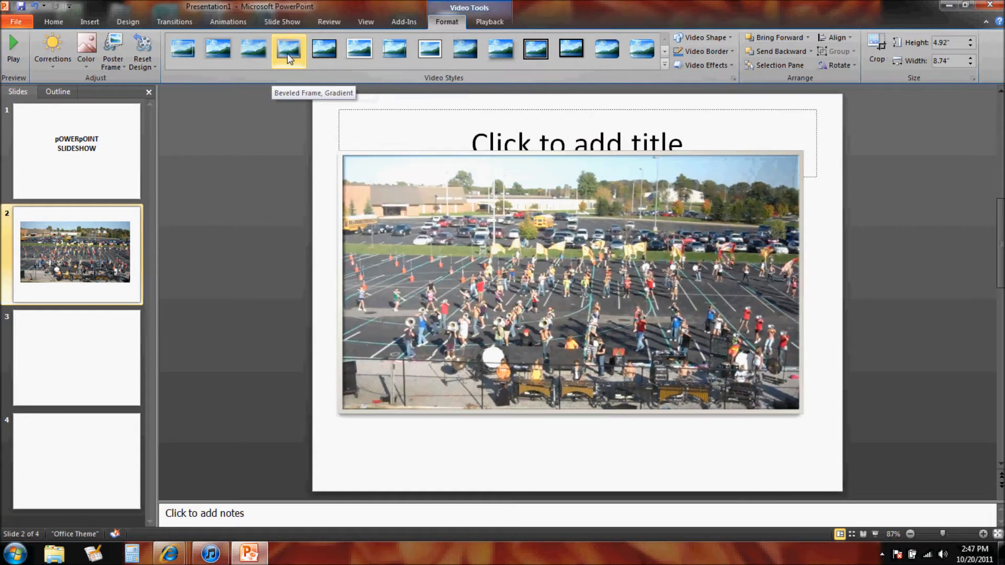
pyautogui.click(534, 49)
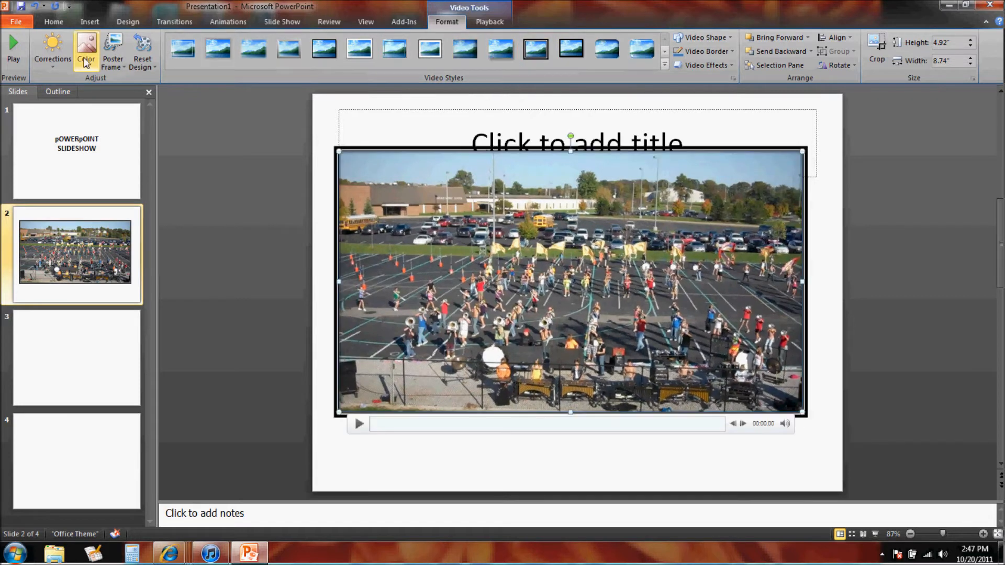
pyautogui.click(86, 51)
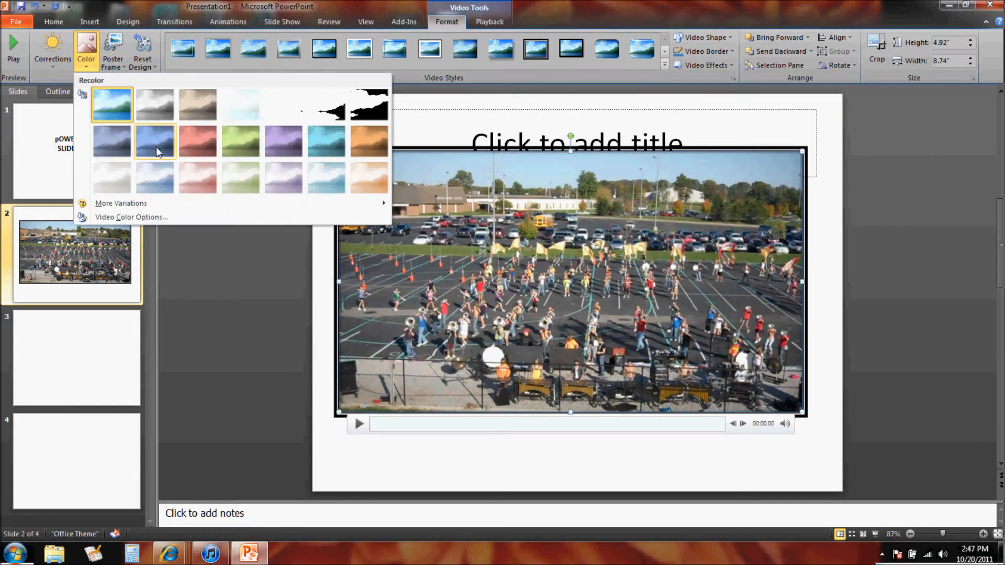
pyautogui.moveTo(155, 141)
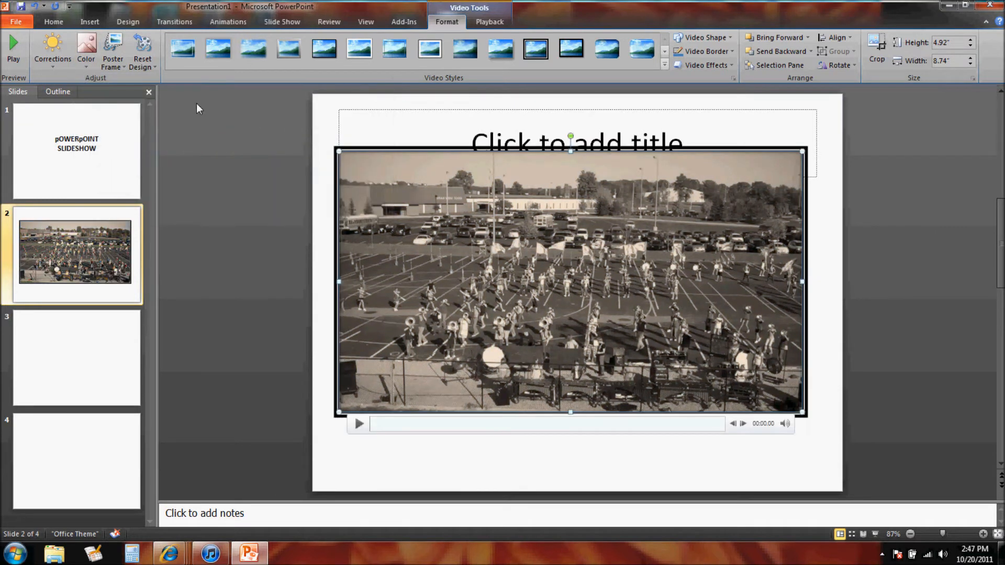
# Step: Under Video Tools Playback, set Start to Automatically and enable Play Full Screen
pyautogui.click(489, 21)
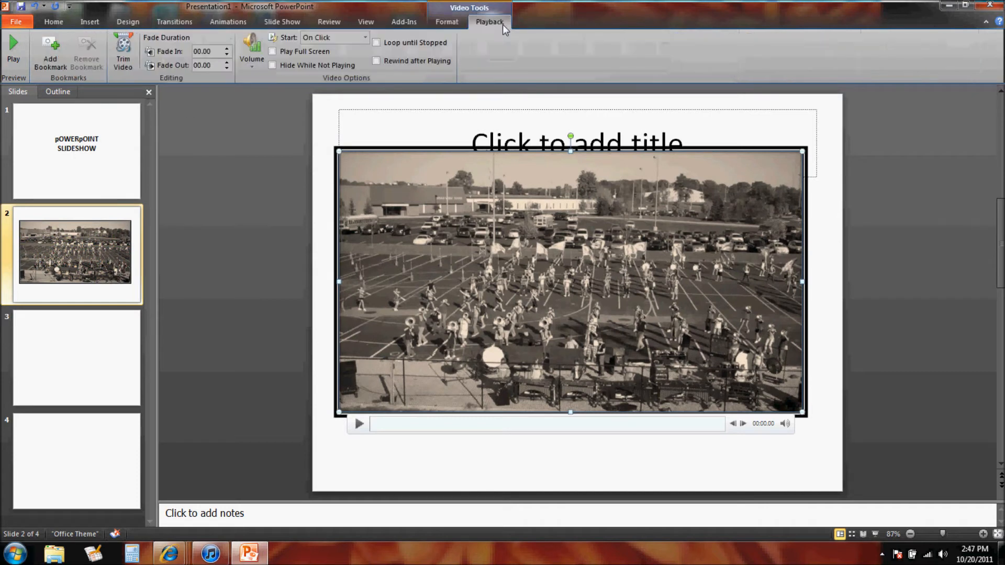
pyautogui.moveTo(466, 244)
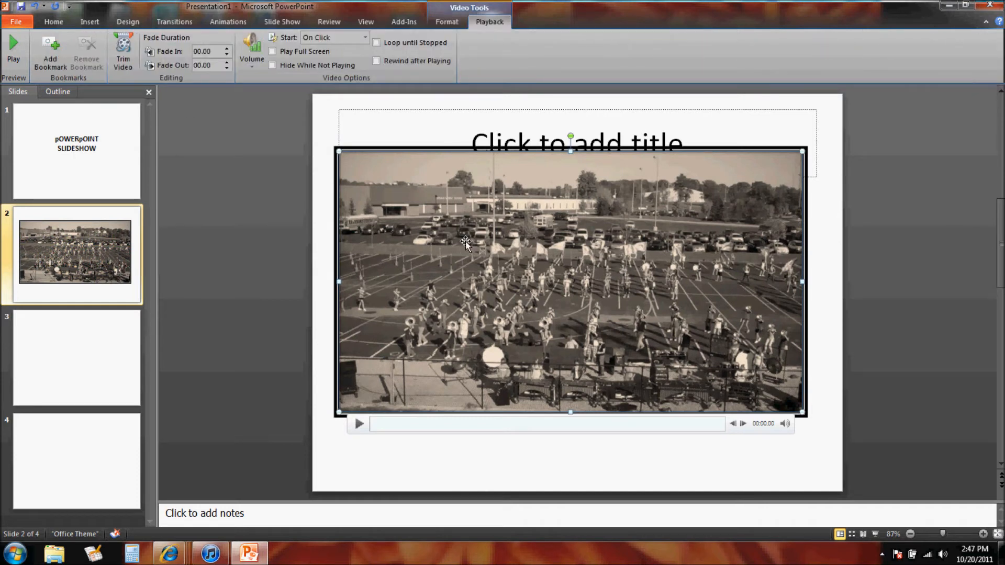
pyautogui.click(377, 41)
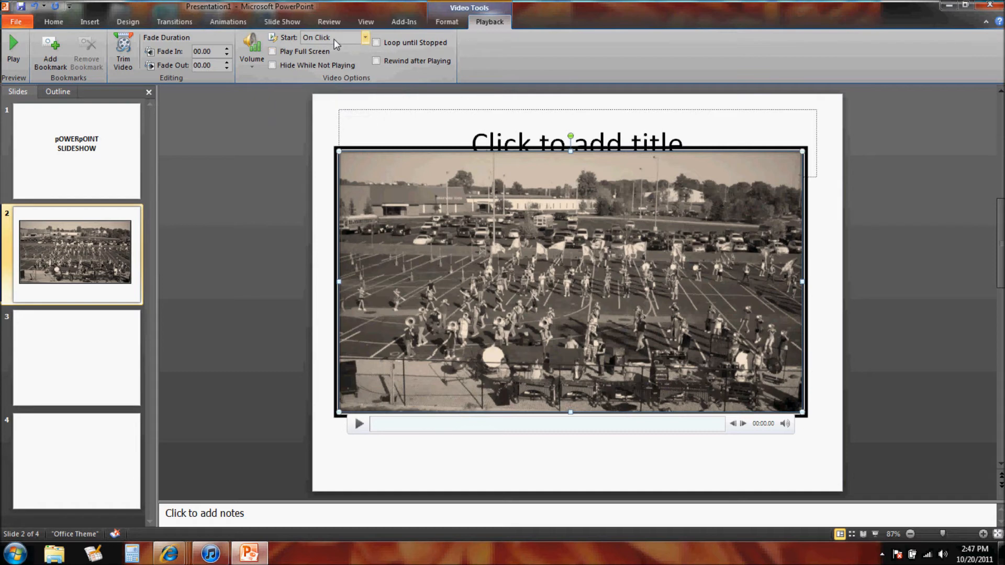
pyautogui.moveTo(330, 38)
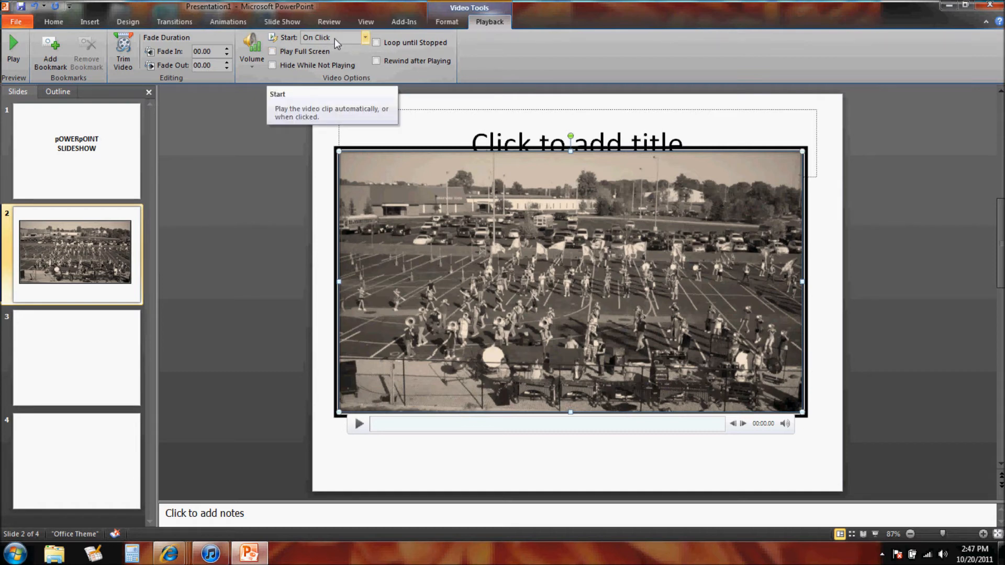
pyautogui.click(364, 38)
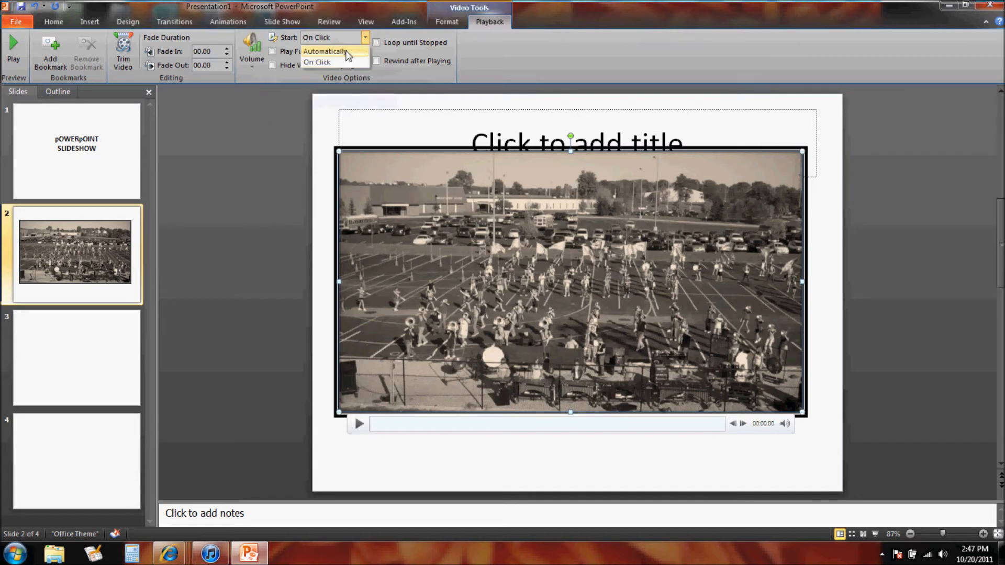
pyautogui.click(325, 52)
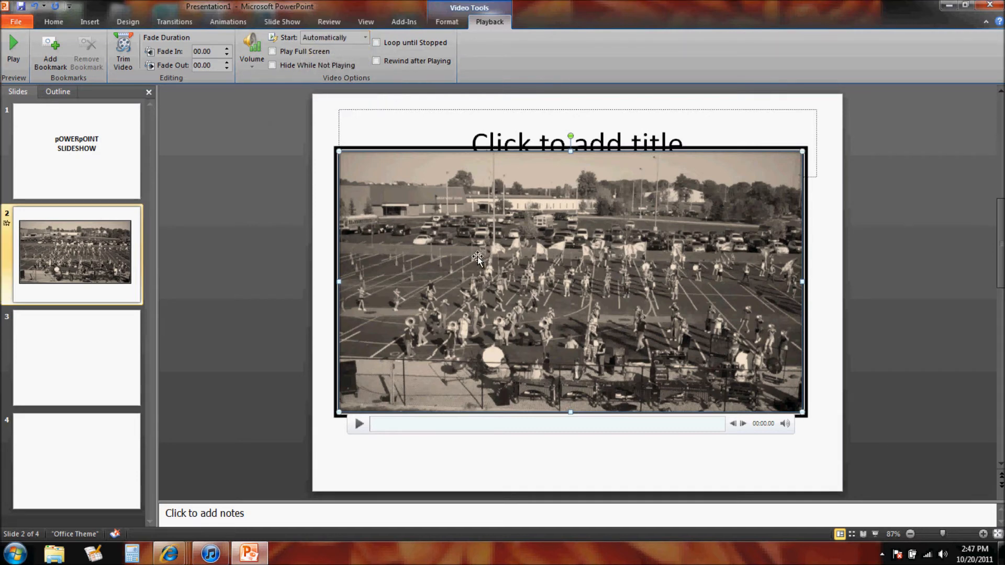
pyautogui.moveTo(298, 162)
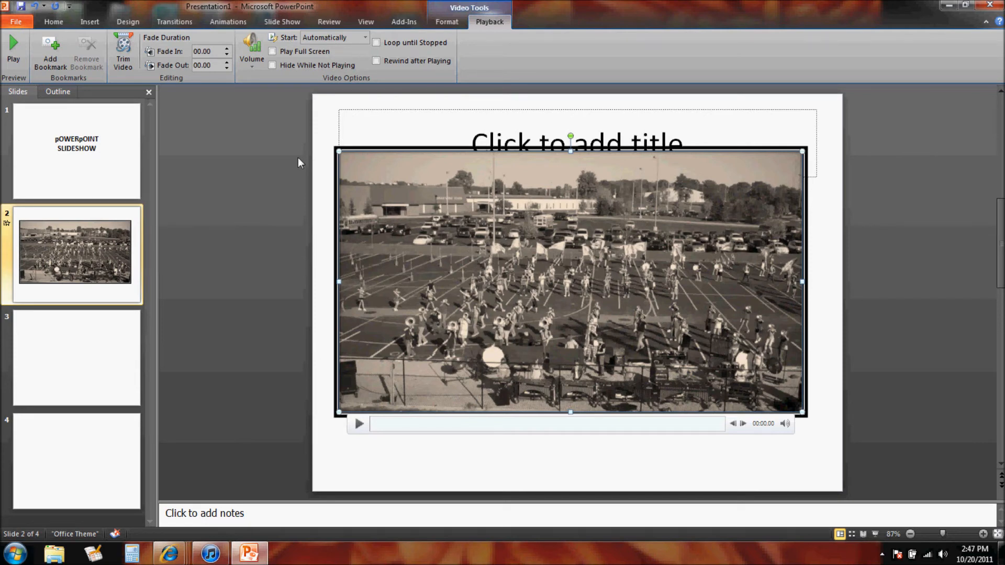
pyautogui.moveTo(272, 51)
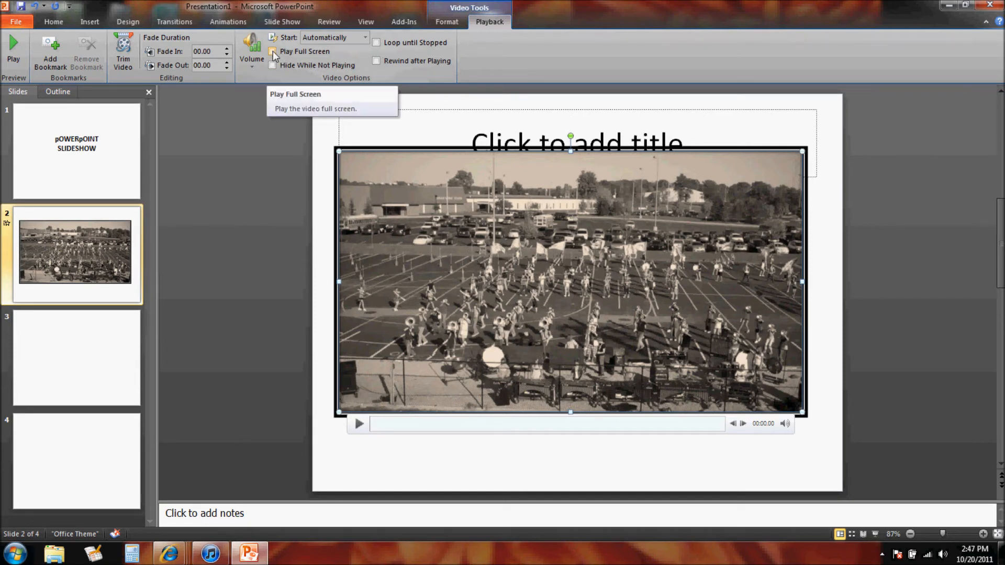
pyautogui.click(272, 51)
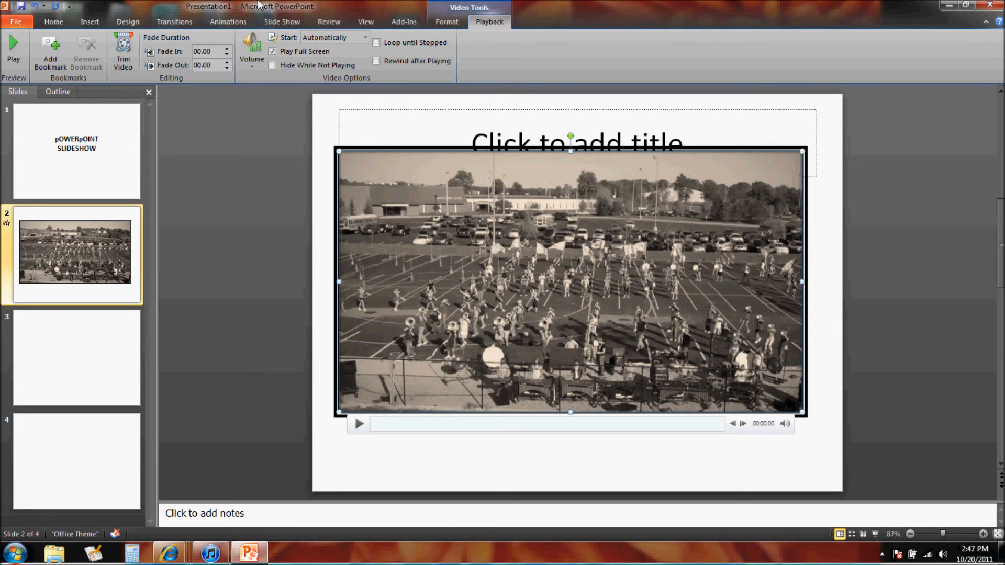
pyautogui.click(282, 21)
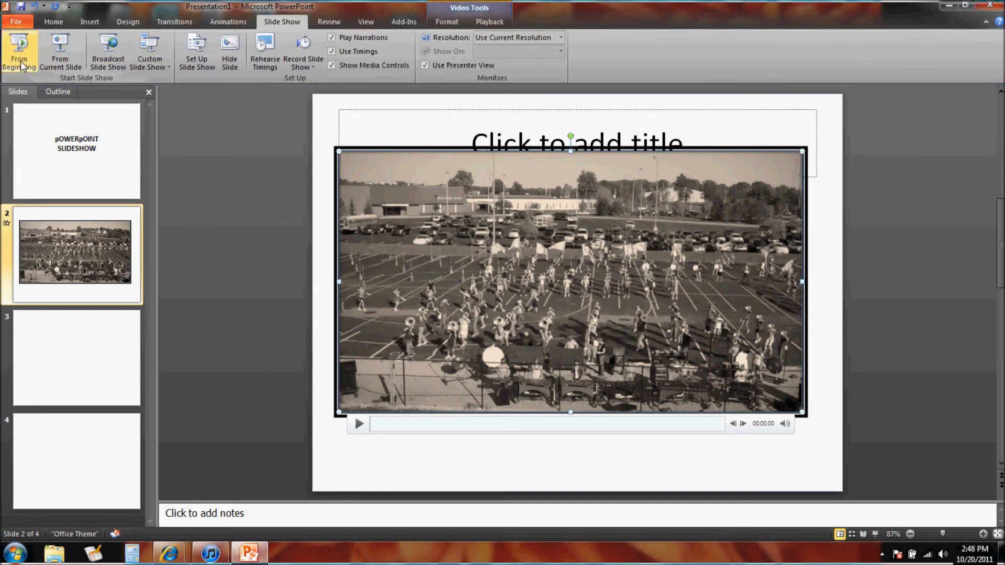
# Step: Run the slide show From Beginning to test the video, then return to slide 1
pyautogui.click(19, 51)
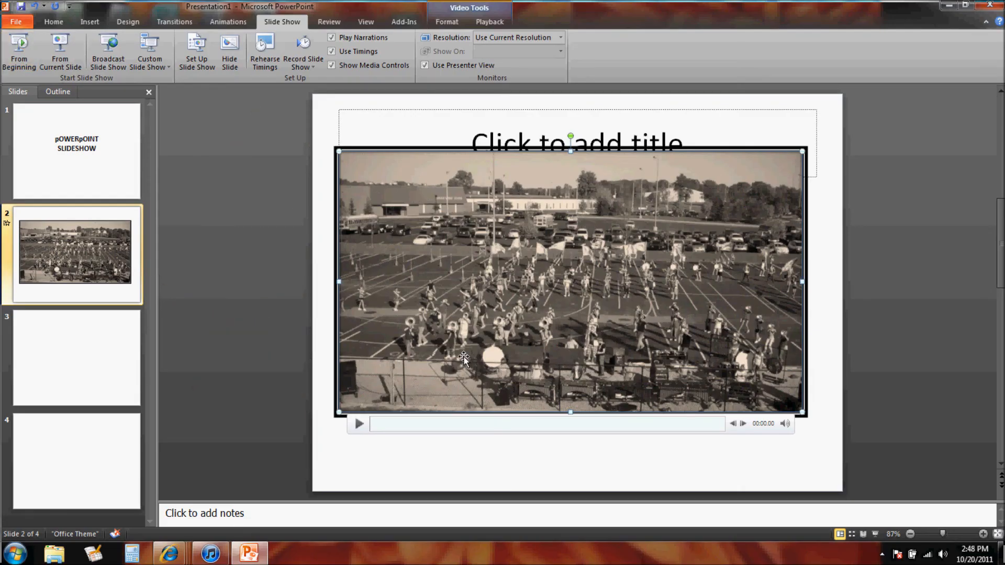
pyautogui.moveTo(524, 229)
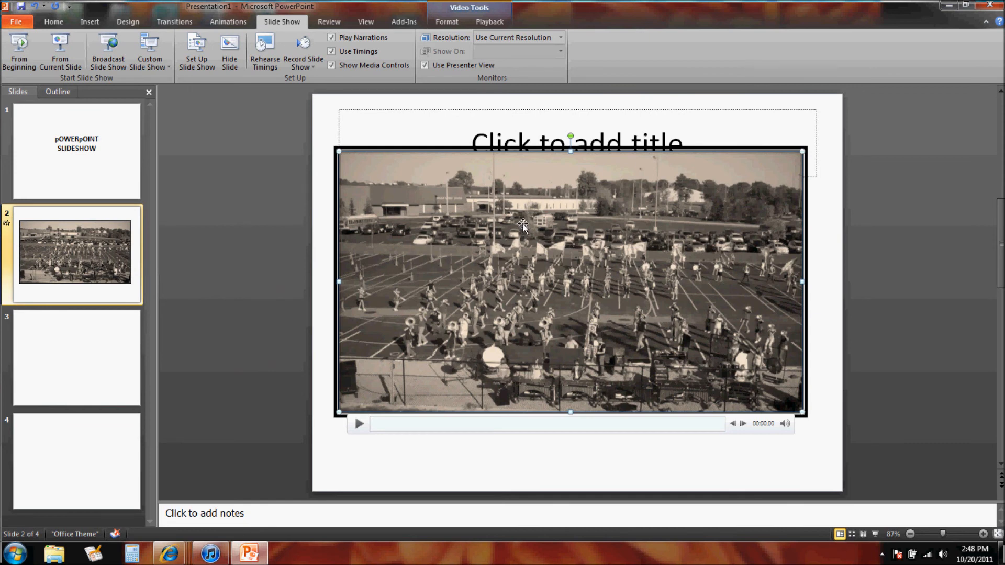
pyautogui.click(75, 151)
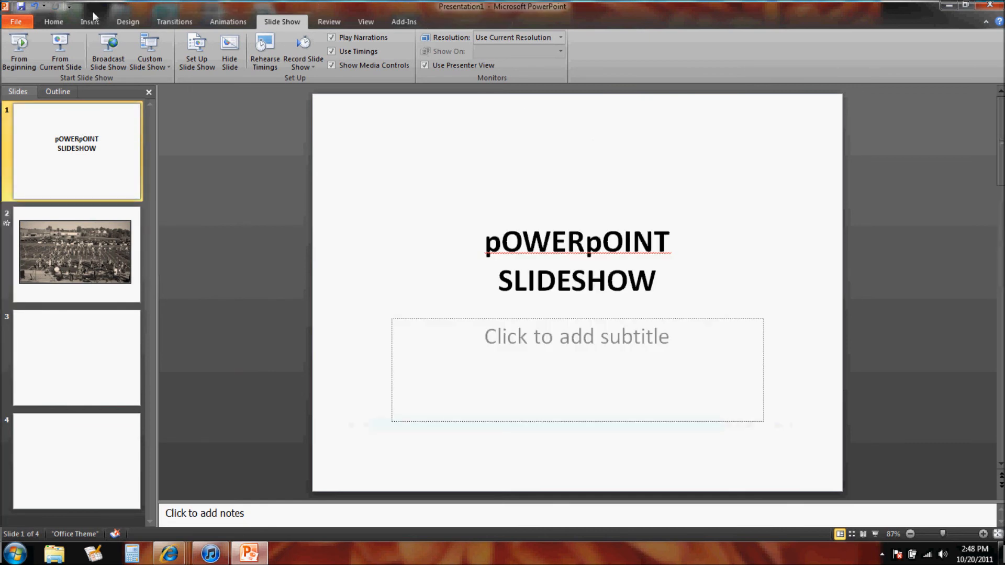
# Step: Start inserting a Video from File on the title slide, opening the Insert Video browser
pyautogui.click(89, 21)
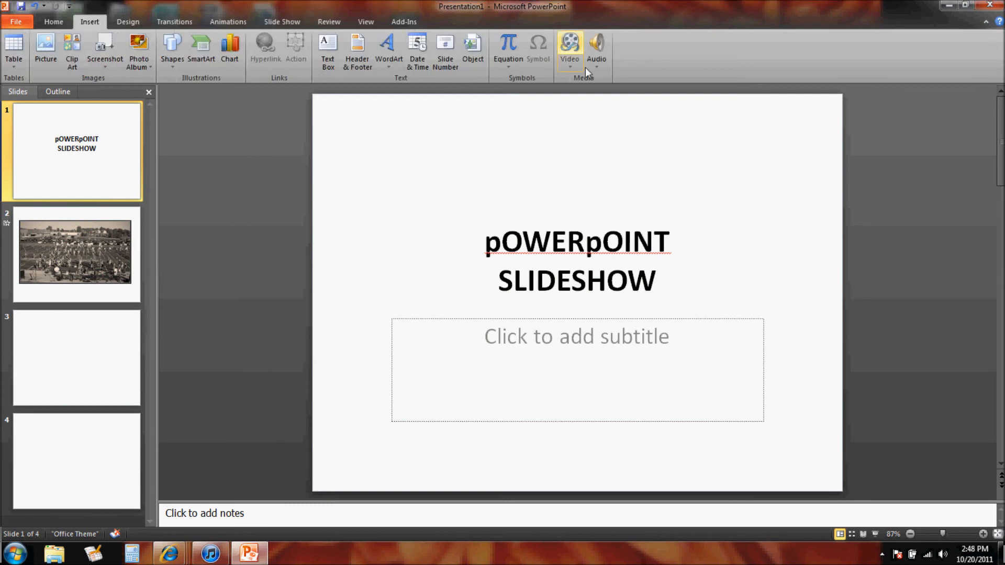
pyautogui.click(569, 48)
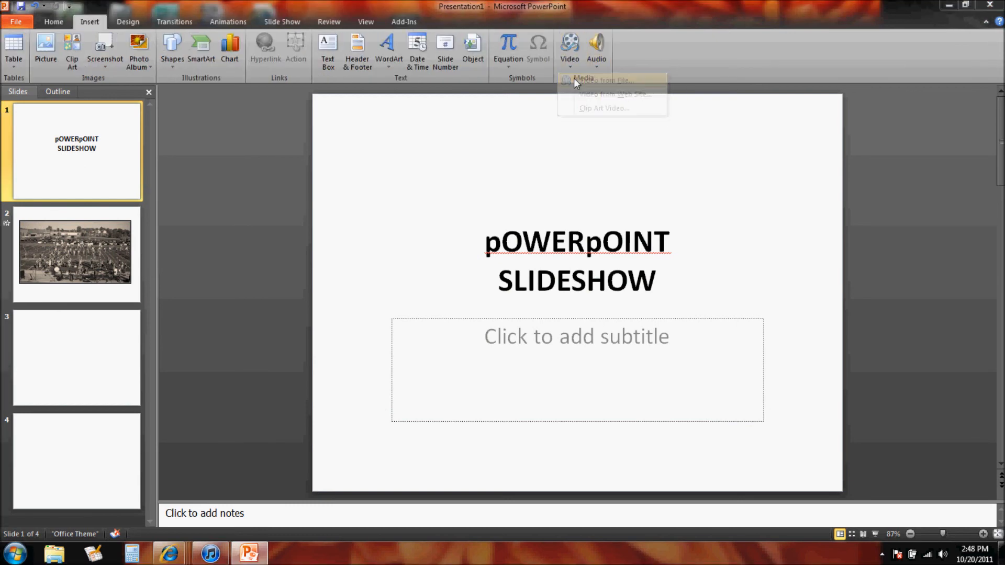
pyautogui.click(603, 81)
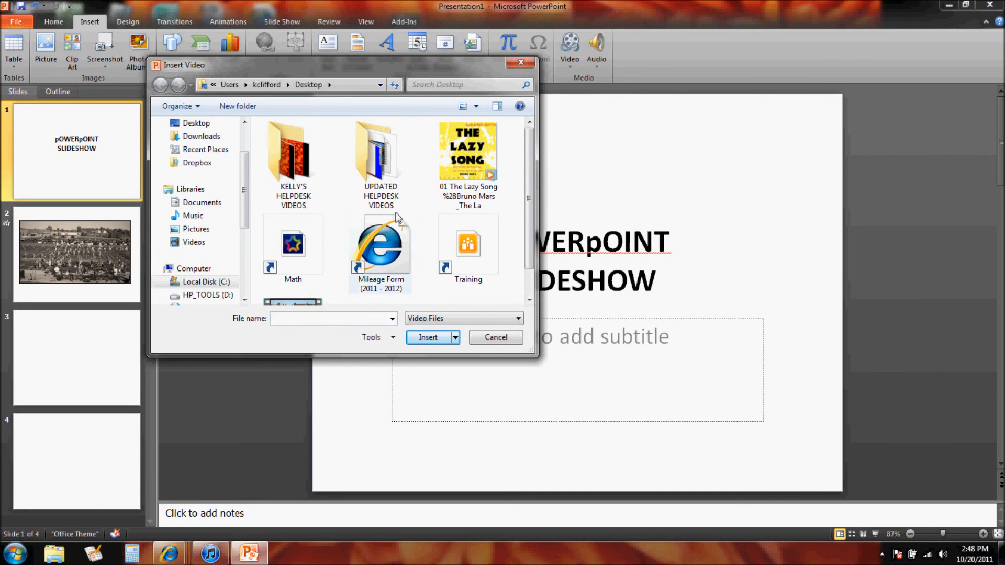